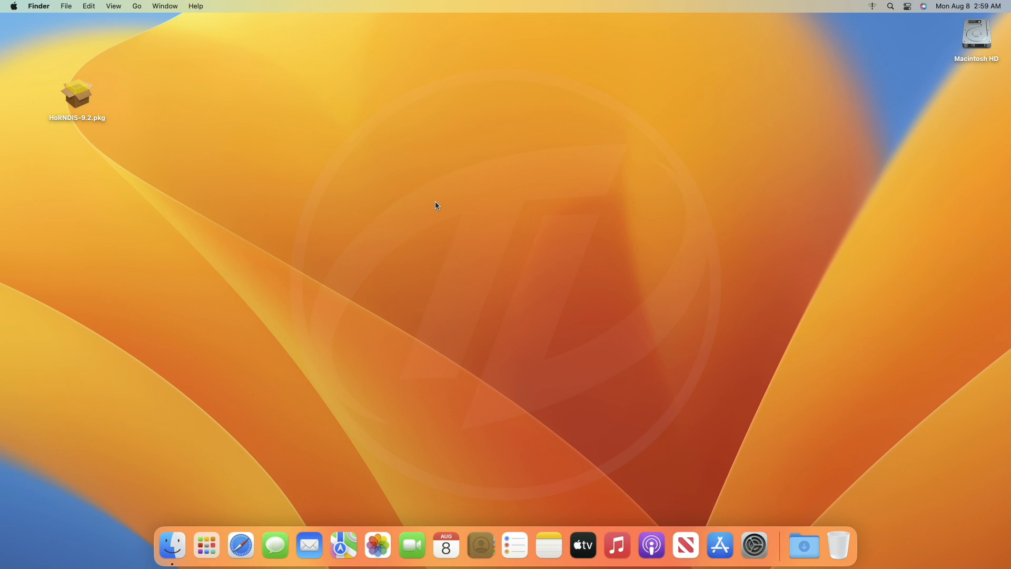
{"action": "mouse_move", "coordinate": [448, 209]}
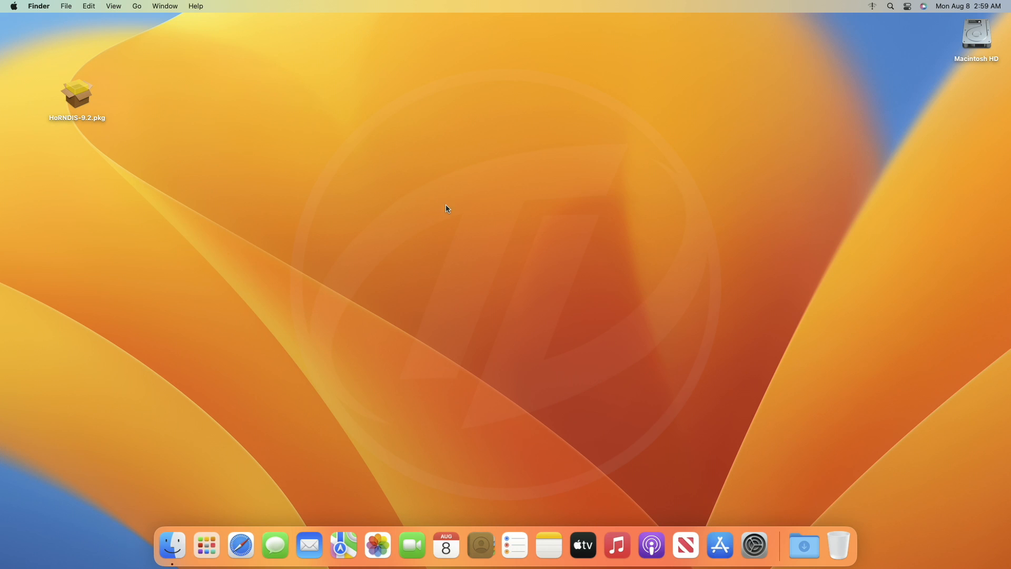
- Open HoRNDIS-9.2.pkg from the desktop with Pacifist via its context menu
{"action": "left_click", "coordinate": [77, 97]}
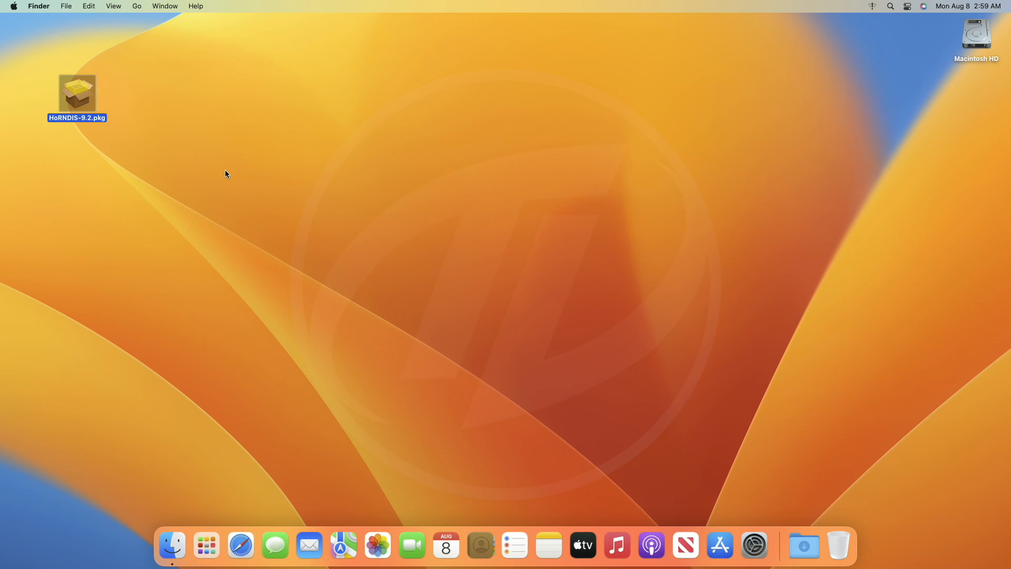
{"action": "left_click", "coordinate": [206, 545]}
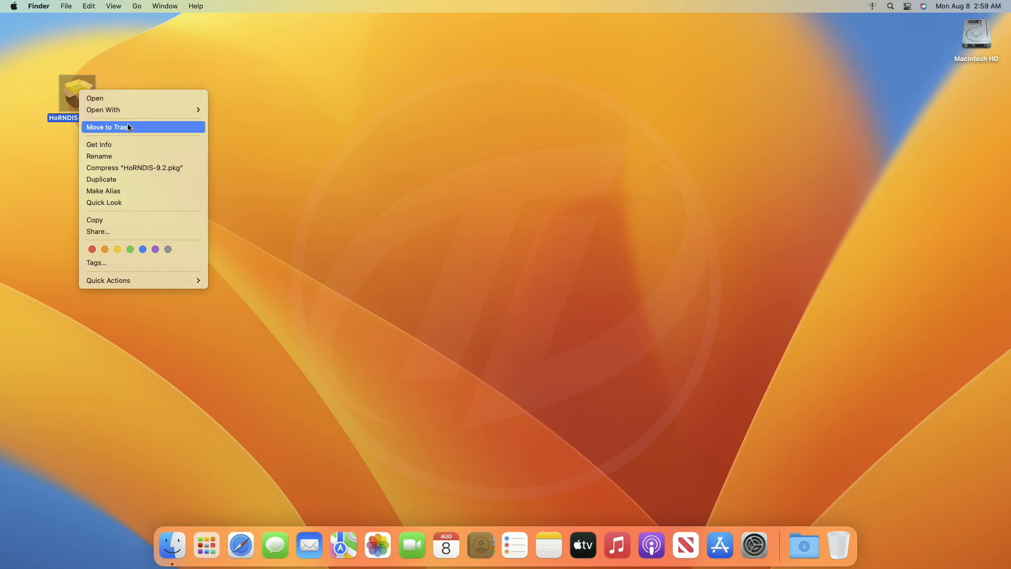
{"action": "left_click", "coordinate": [107, 126]}
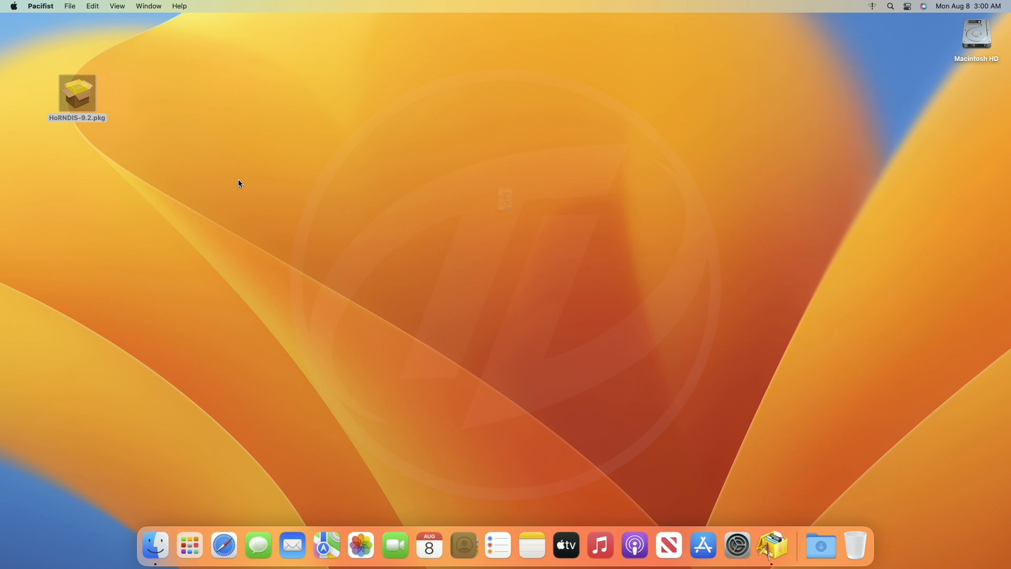
- Extract HoRNDIS.kext from Contents > Library > Extensions to the desktop, authenticating as admin
{"action": "double_click", "coordinate": [77, 93]}
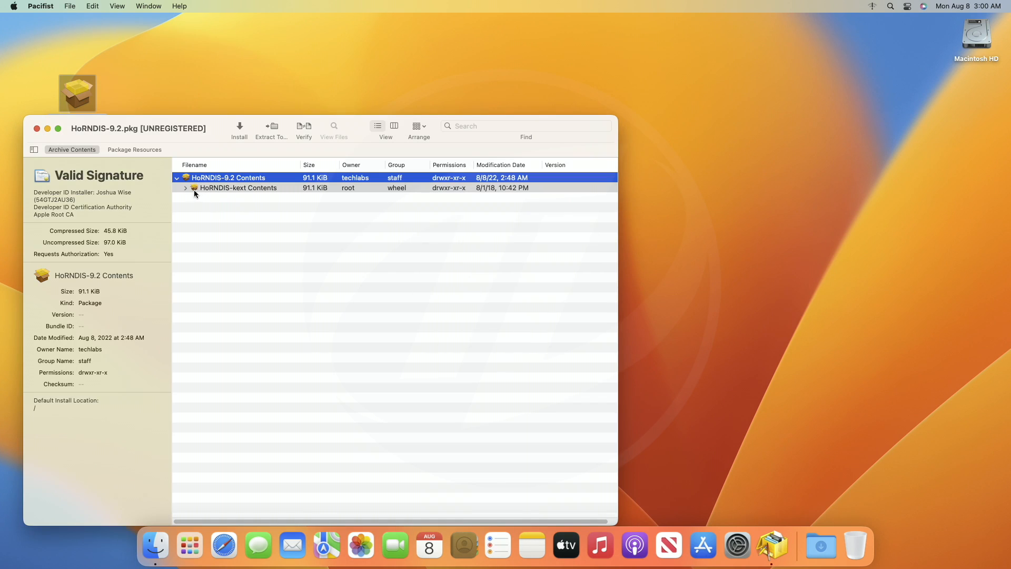
{"action": "left_click", "coordinate": [186, 188]}
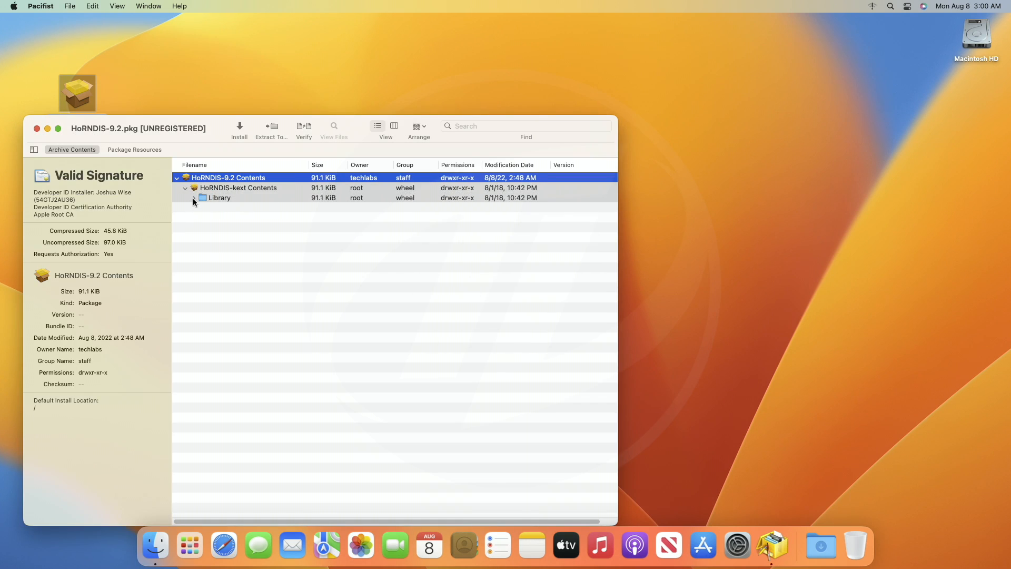
{"action": "left_click", "coordinate": [193, 198]}
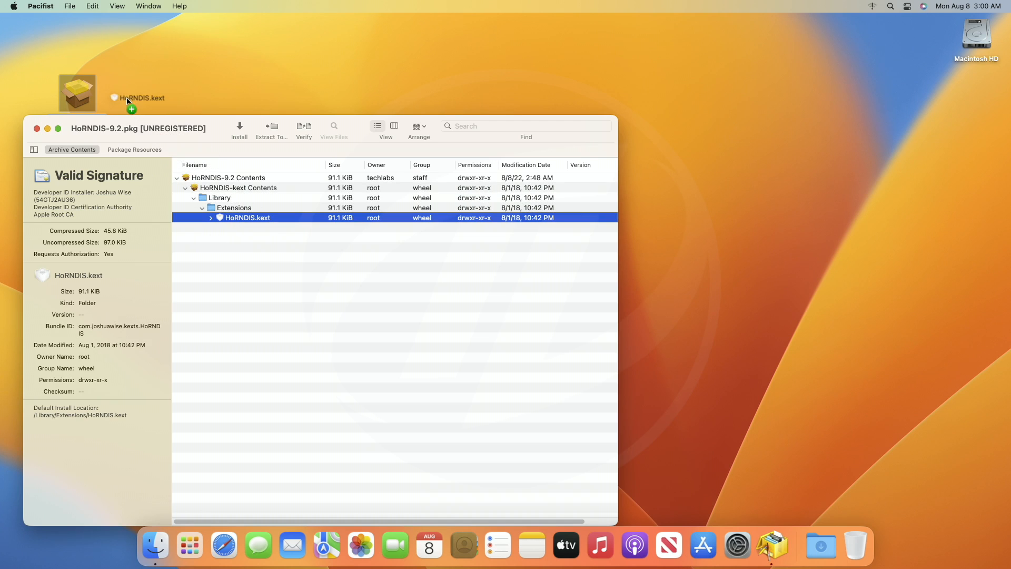
{"action": "left_click", "coordinate": [271, 126]}
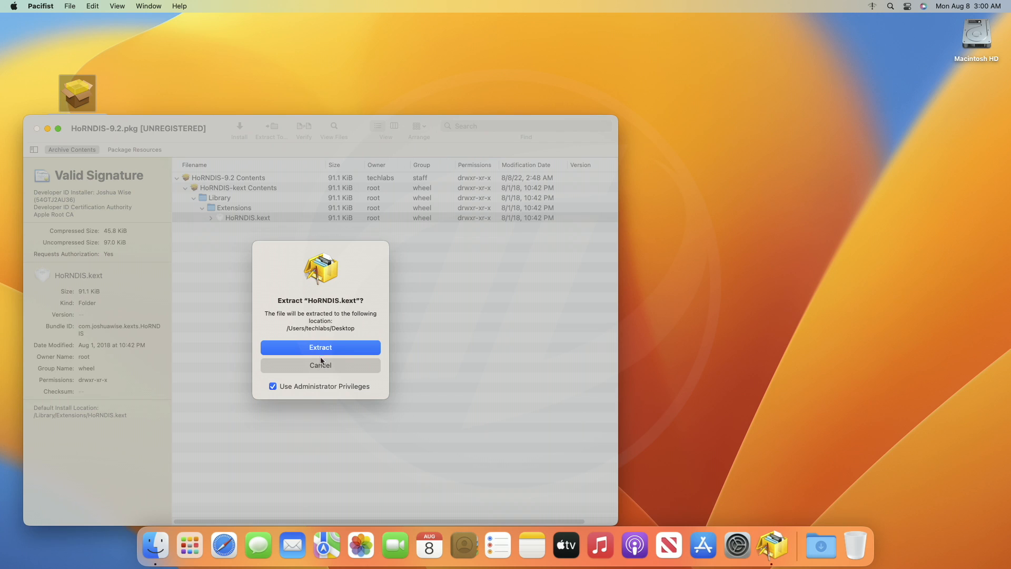
{"action": "left_click", "coordinate": [321, 347]}
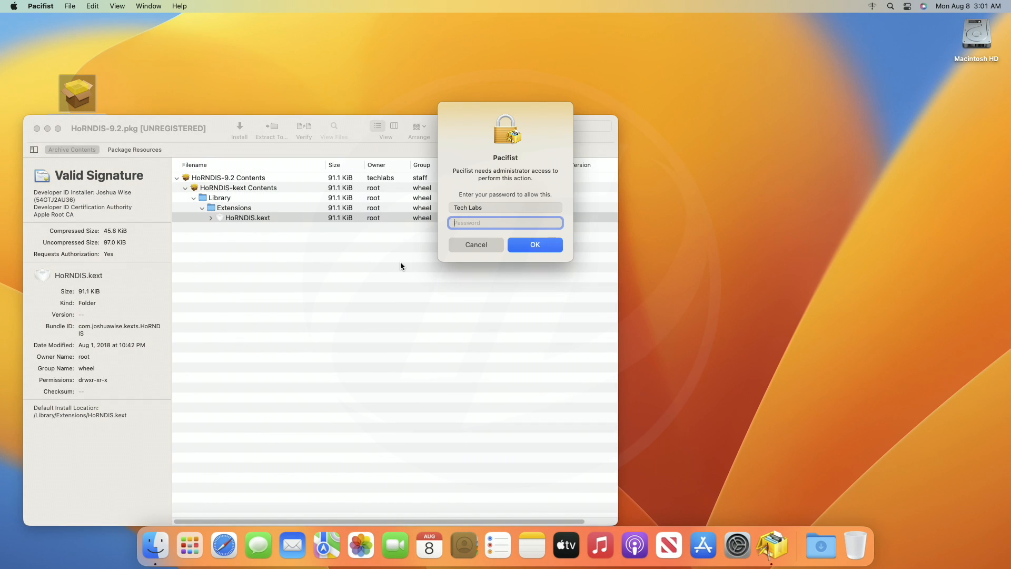
{"action": "type", "text": "••••"}
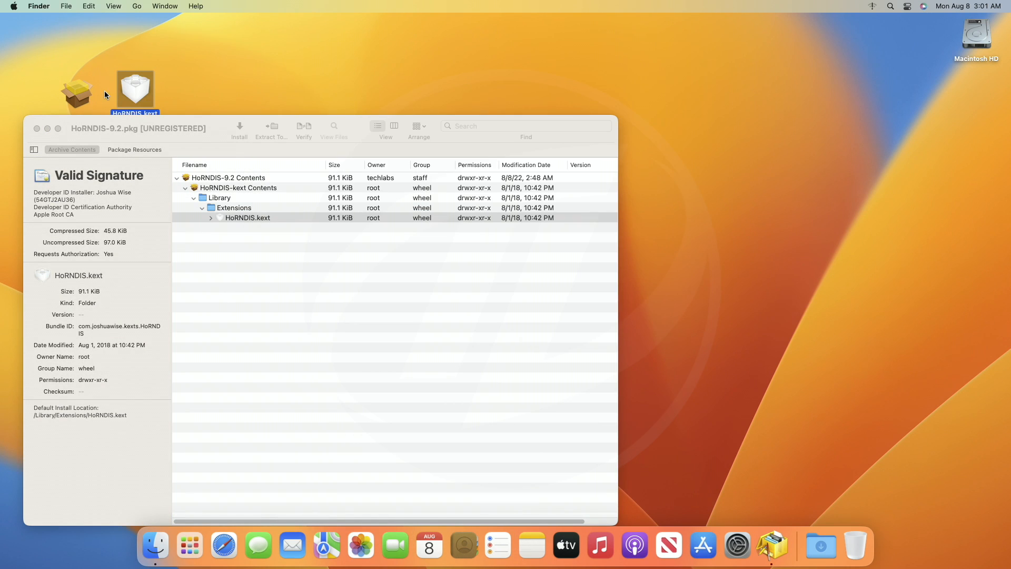
- Quit Pacifist from its Dock icon and bring up Spotlight
{"action": "right_click", "coordinate": [772, 546]}
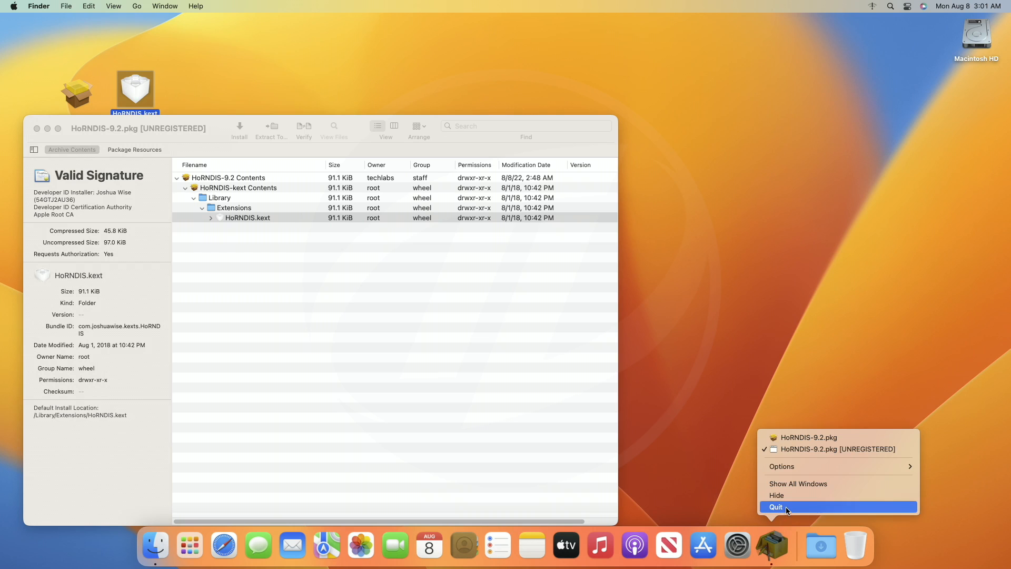
{"action": "left_click", "coordinate": [777, 507]}
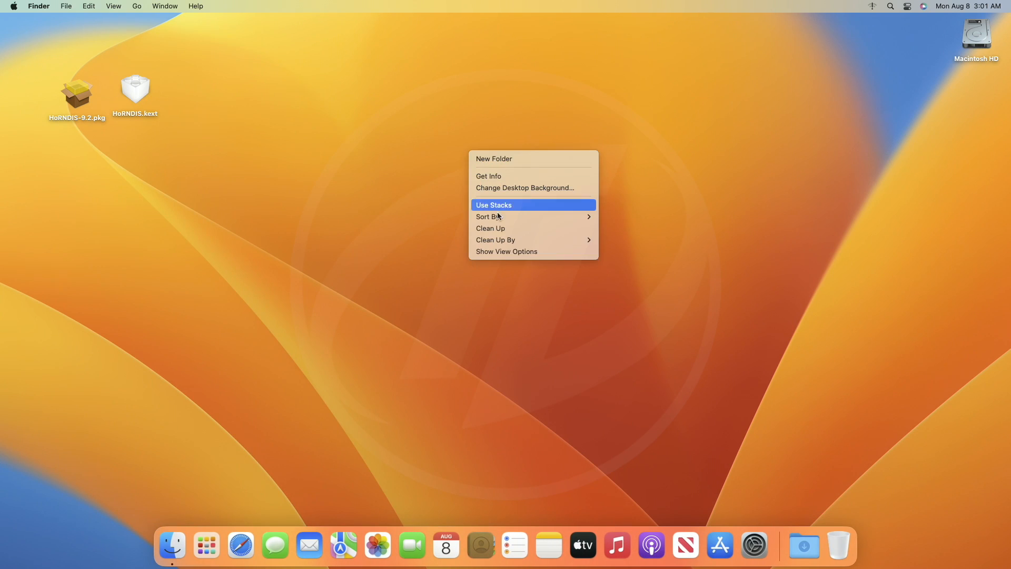
{"action": "key", "text": "cmd+space"}
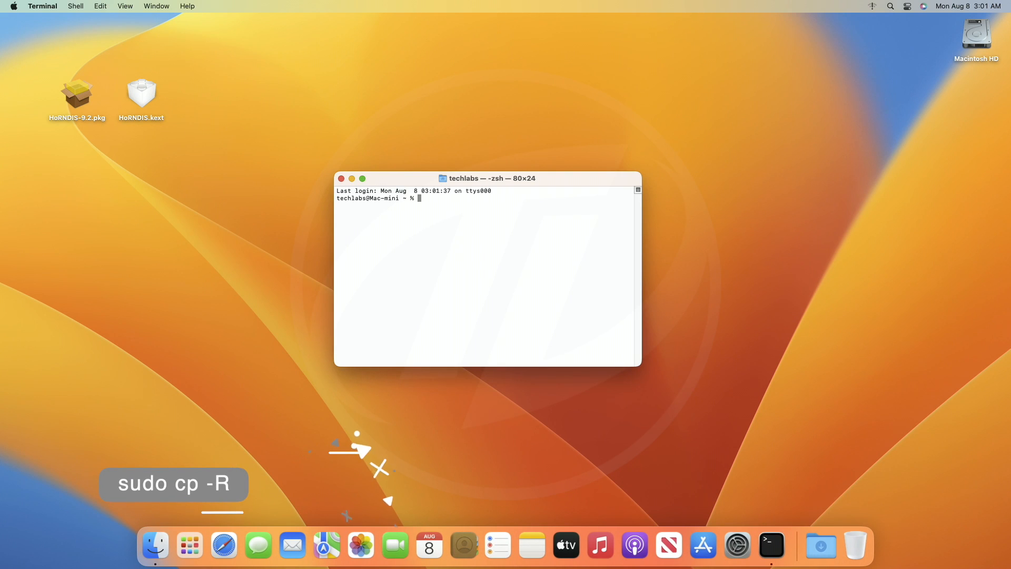
- Run sudo cp -R copying the desktop HoRNDIS.kext into /Library/Extensions
{"action": "type", "text": "sudo cp -R"}
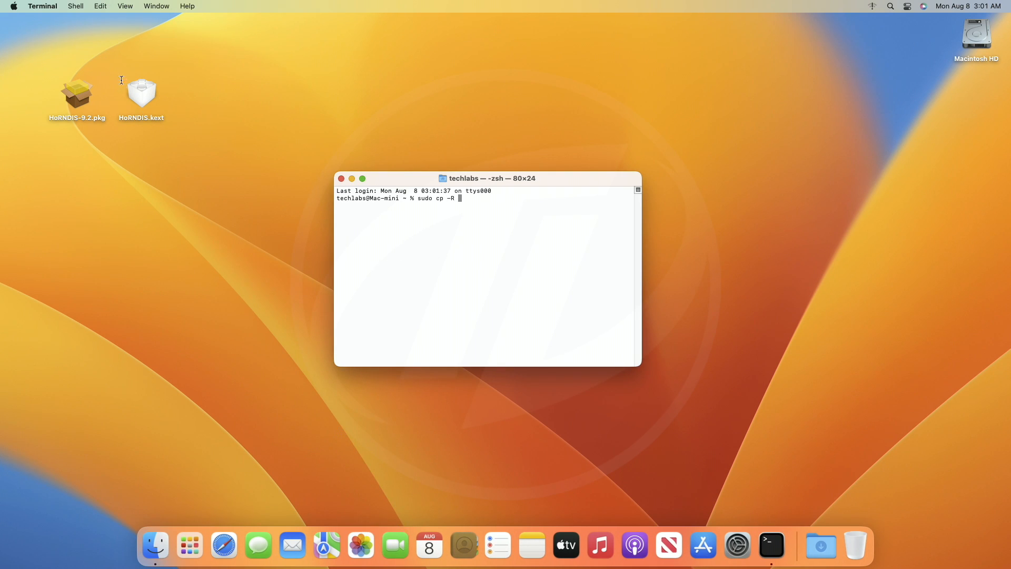
{"action": "left_click_drag", "start_coordinate": [141, 92], "coordinate": [526, 198]}
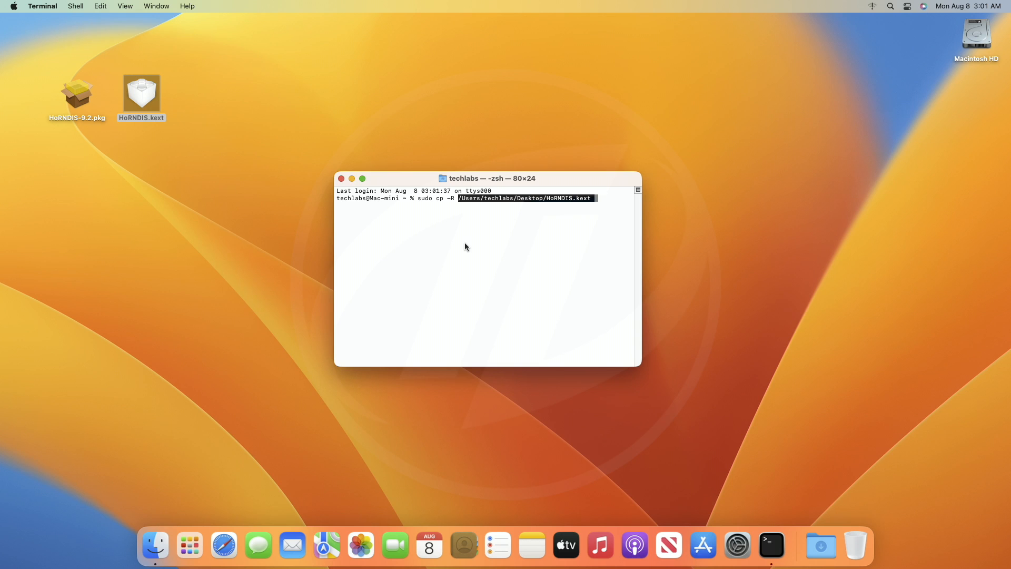
{"action": "type", "text": "/Library/"}
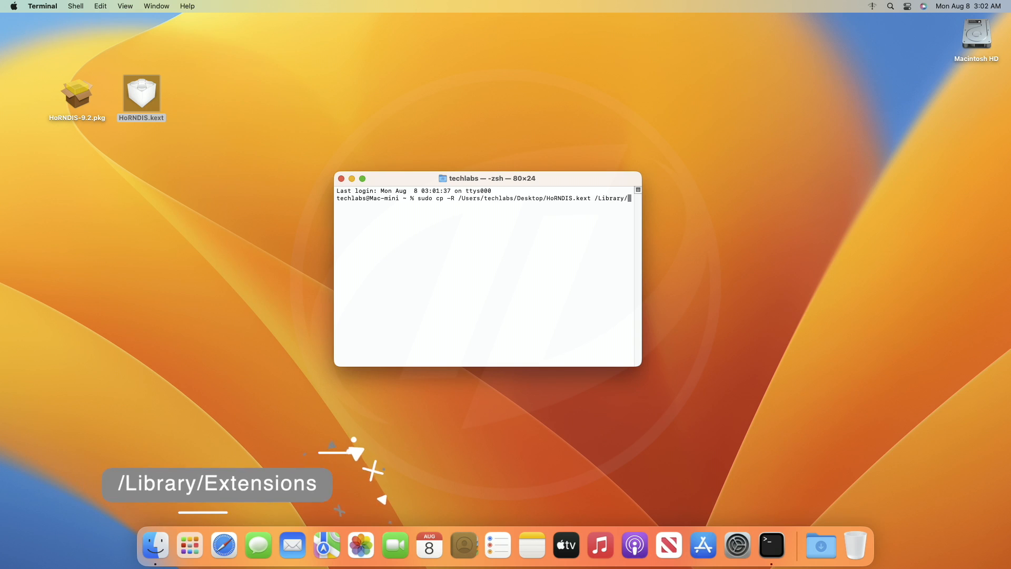
{"action": "key", "text": "Enter"}
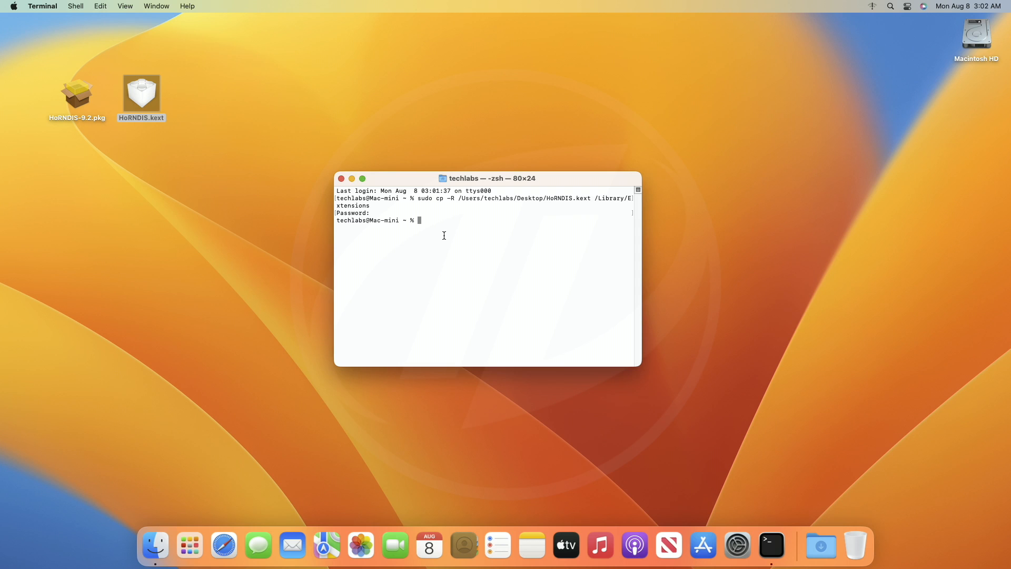
{"action": "mouse_move", "coordinate": [478, 242]}
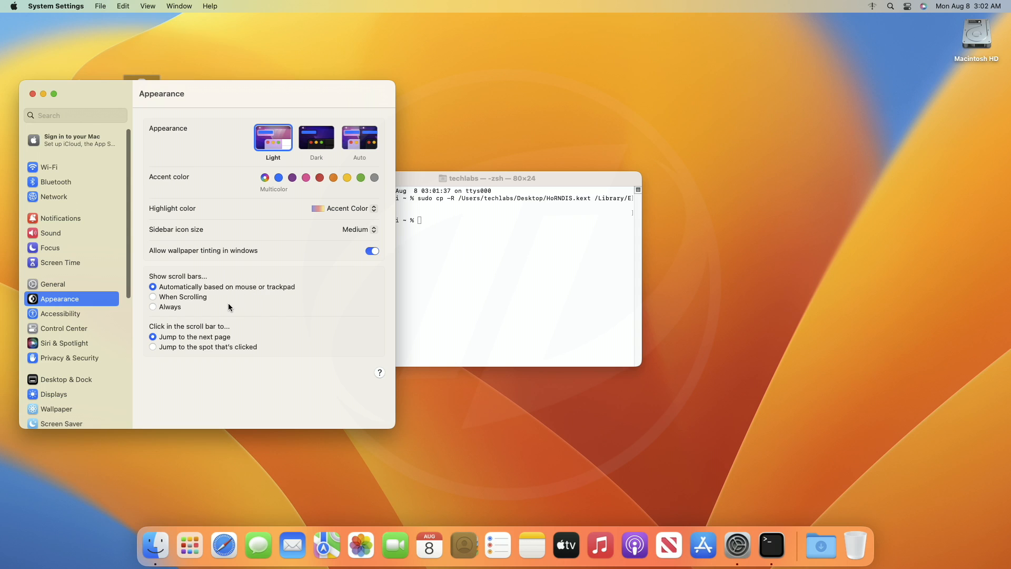
{"action": "mouse_move", "coordinate": [95, 376]}
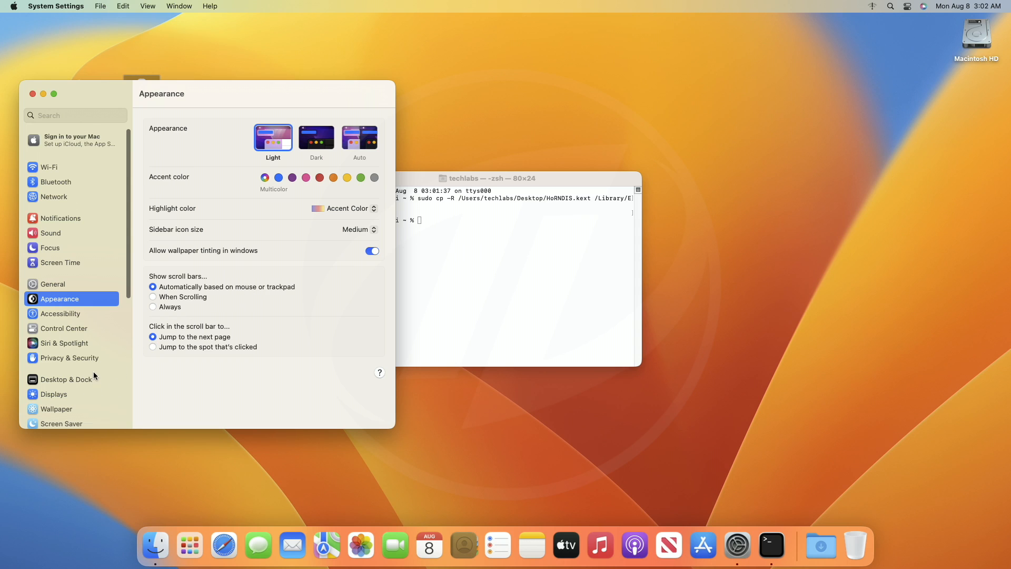
- Allow the Joshua Wise system software in Privacy & Security, choosing Not Now on restart
{"action": "left_click", "coordinate": [67, 357]}
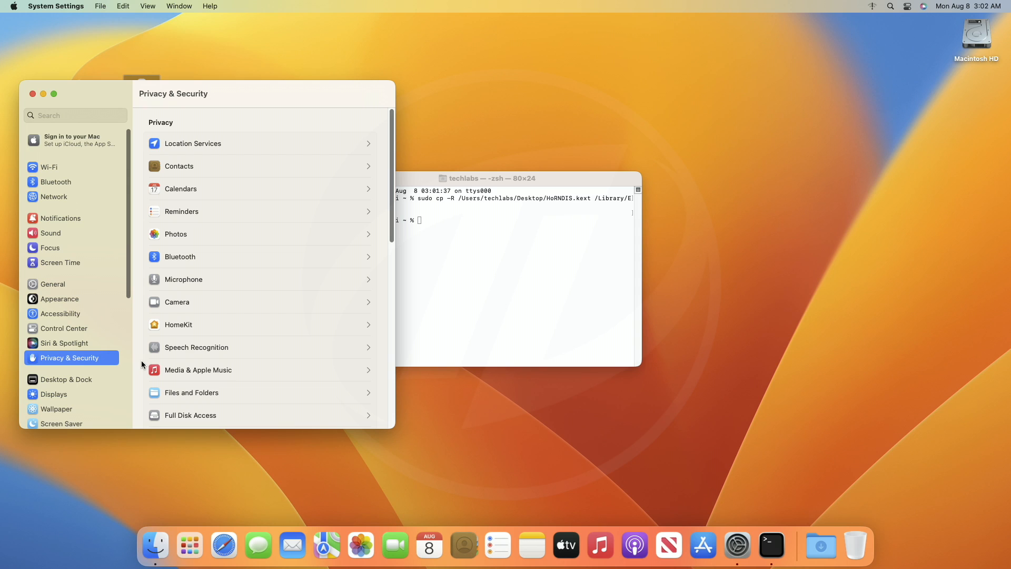
{"action": "scroll", "scroll_direction": "down", "scroll_amount": 3}
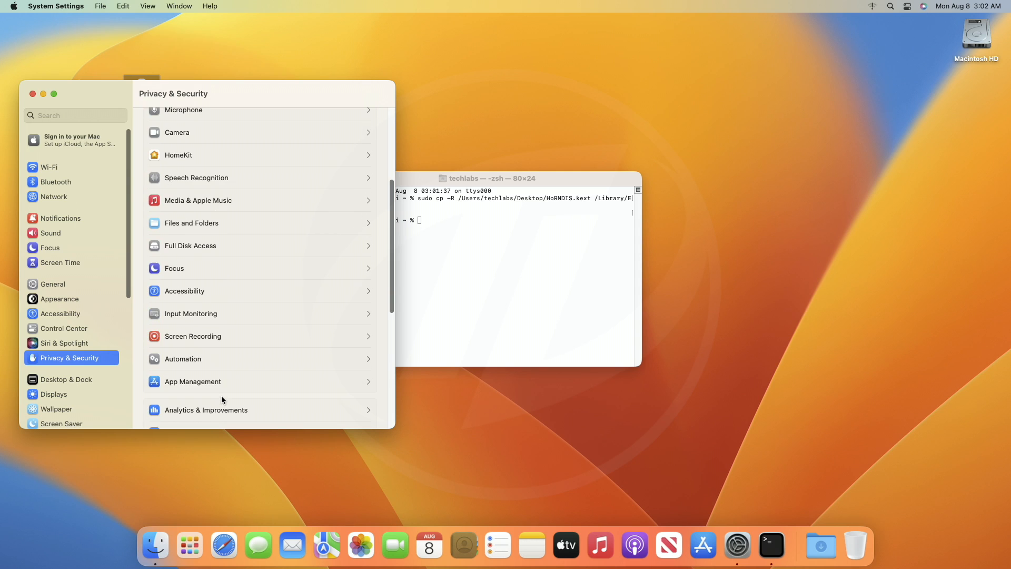
{"action": "scroll", "scroll_direction": "down", "scroll_amount": 3}
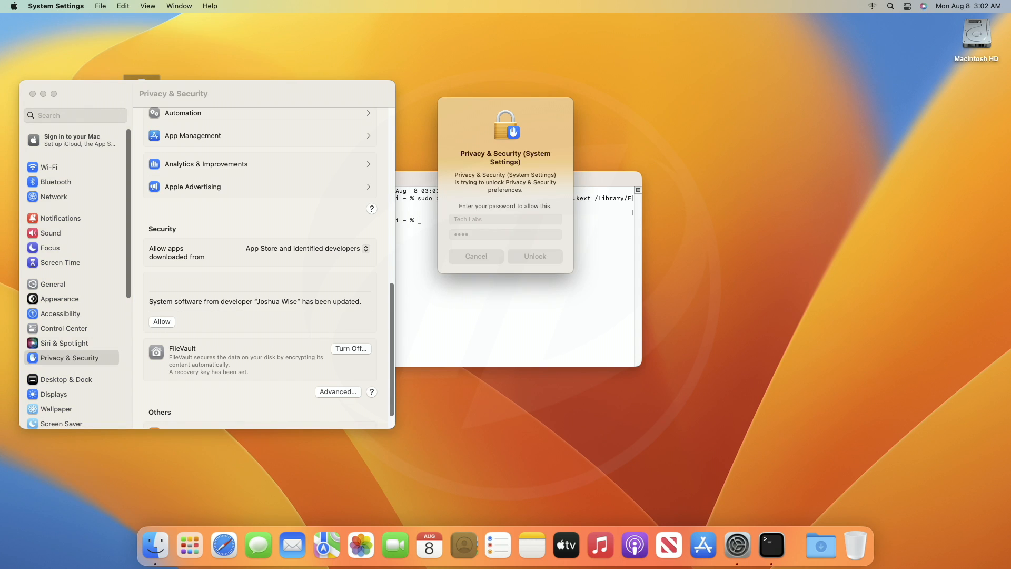
{"action": "left_click", "coordinate": [534, 256]}
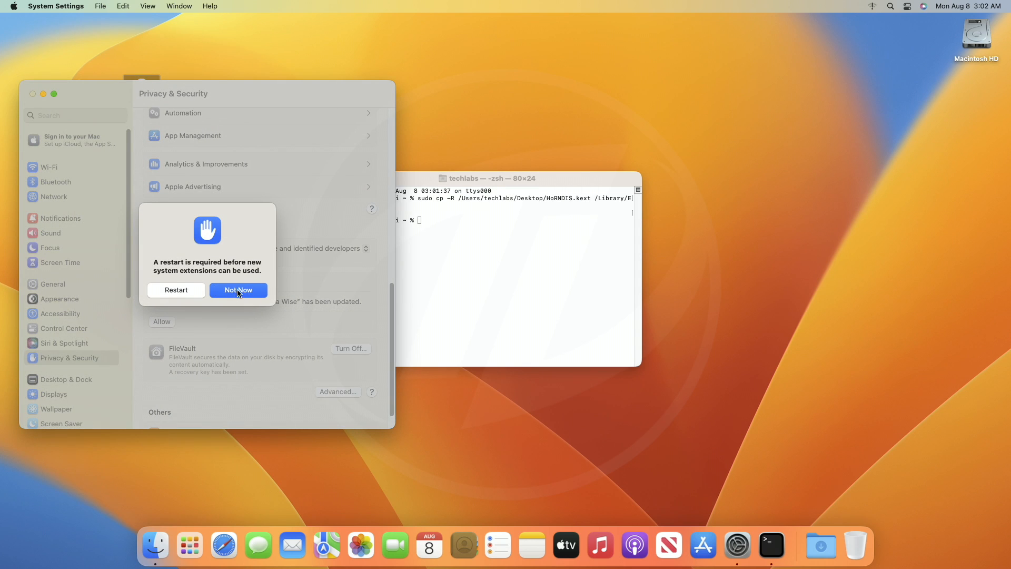
{"action": "left_click", "coordinate": [238, 290]}
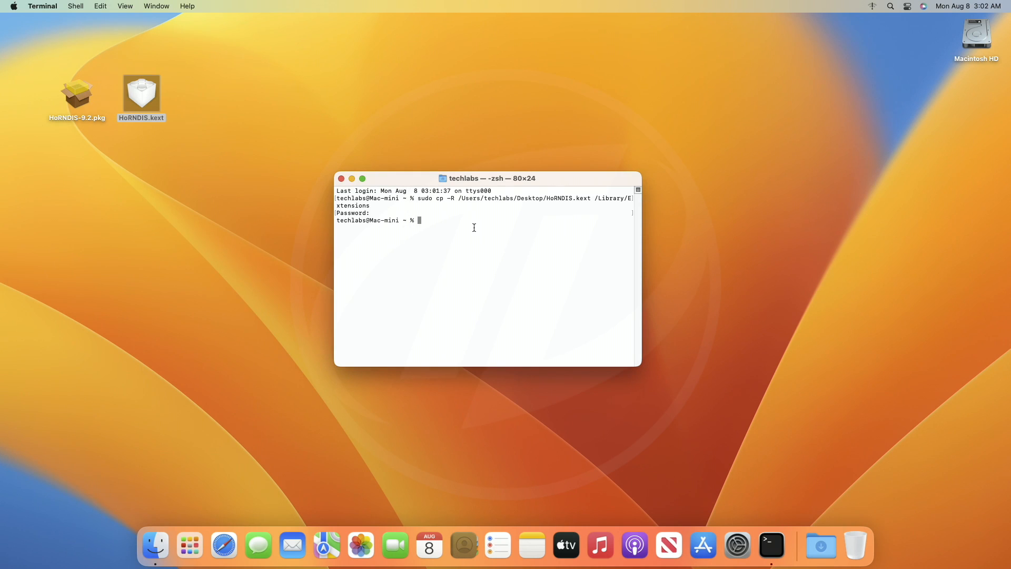
- Run sudo kextcache to rebuild the kernel extension cache
{"action": "type", "text": "sudo"}
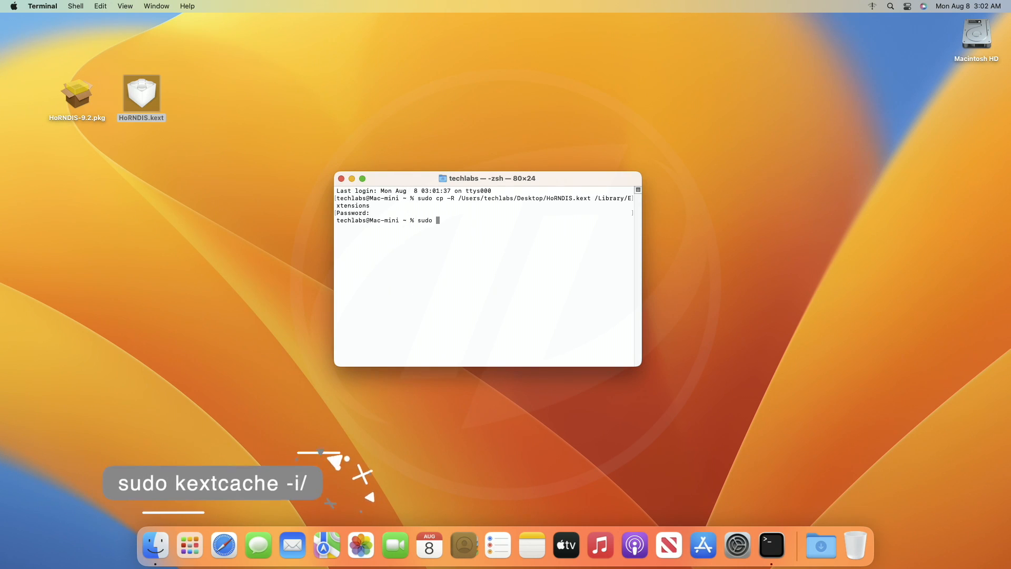
{"action": "type", "text": "kext"}
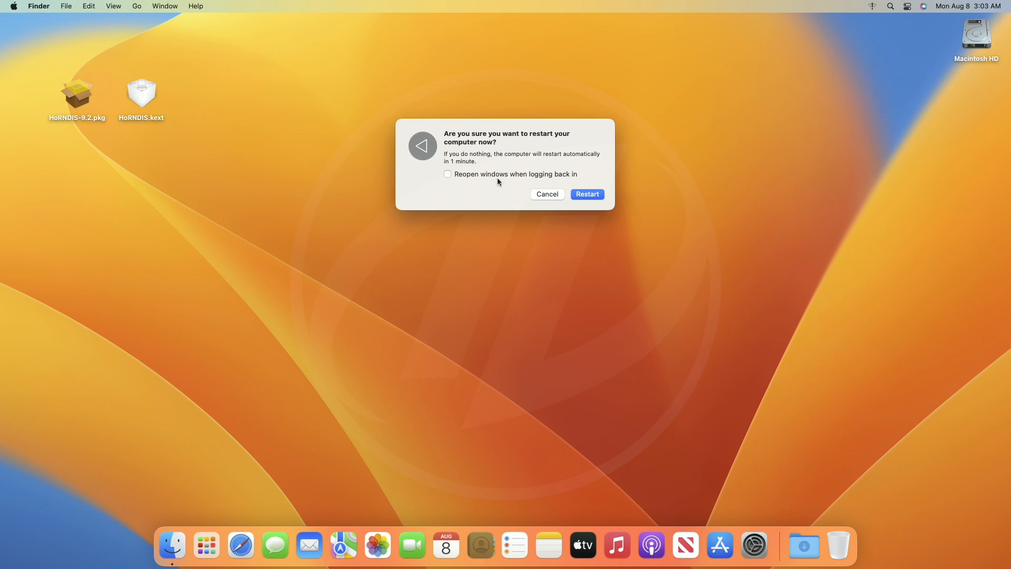
- Restart, boot from Macintosh HD, and log back into the user account
{"action": "left_click", "coordinate": [586, 194]}
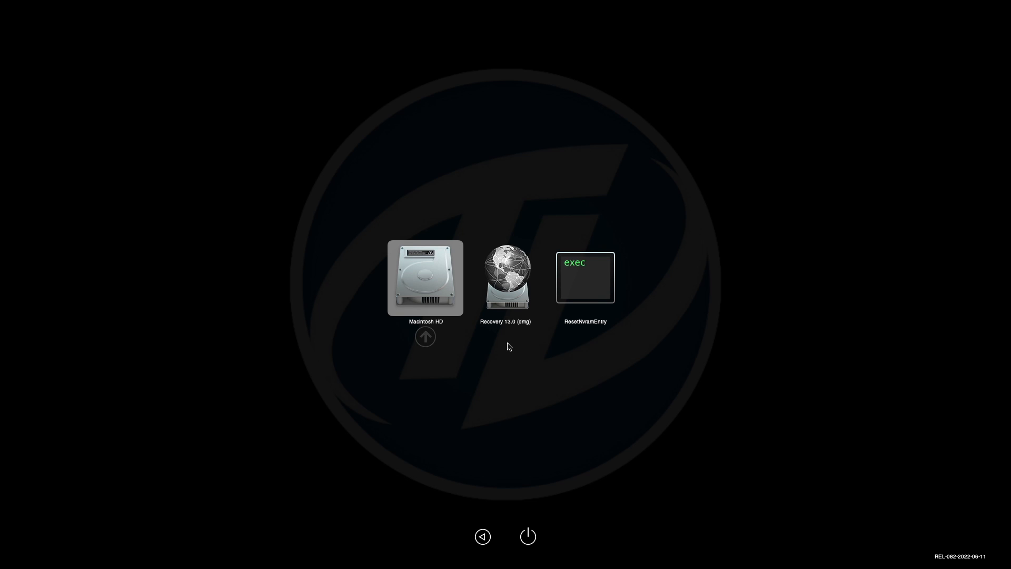
{"action": "left_click", "coordinate": [425, 278]}
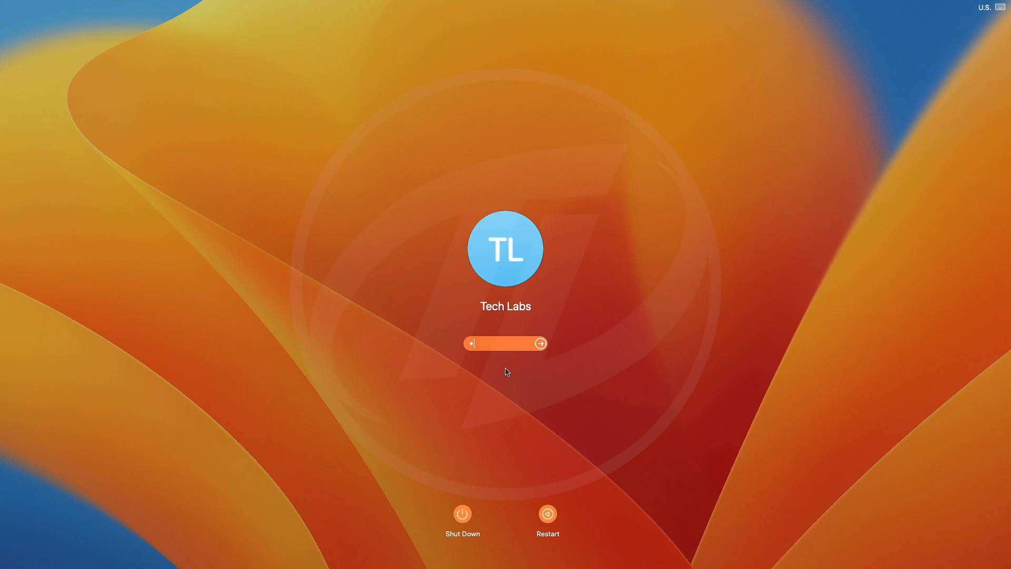
{"action": "left_click", "coordinate": [541, 343]}
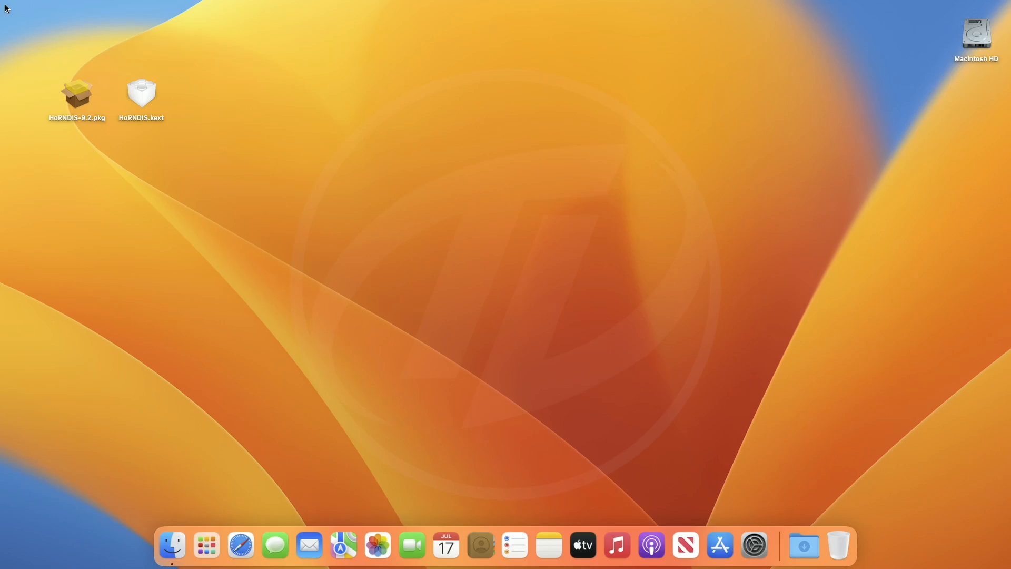
- Launch System Settings from the Dock and view the Network pane
{"action": "left_click", "coordinate": [753, 545]}
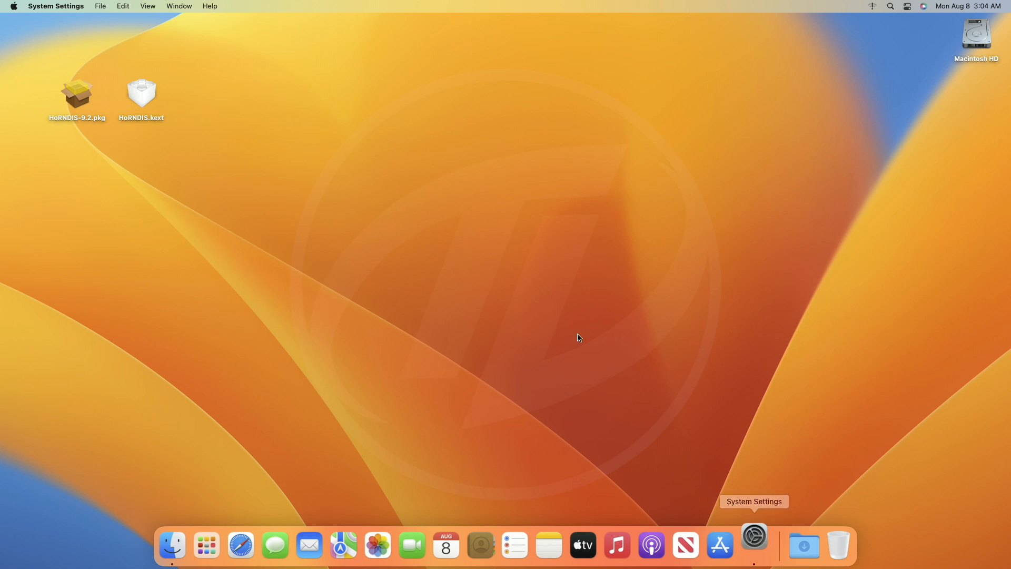
{"action": "left_click", "coordinate": [753, 545]}
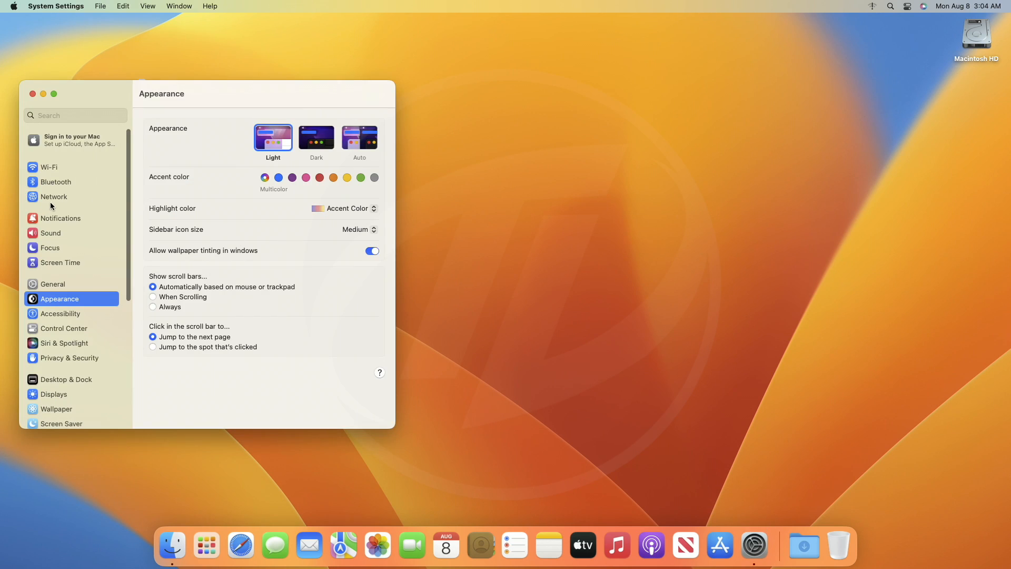
{"action": "left_click", "coordinate": [54, 196]}
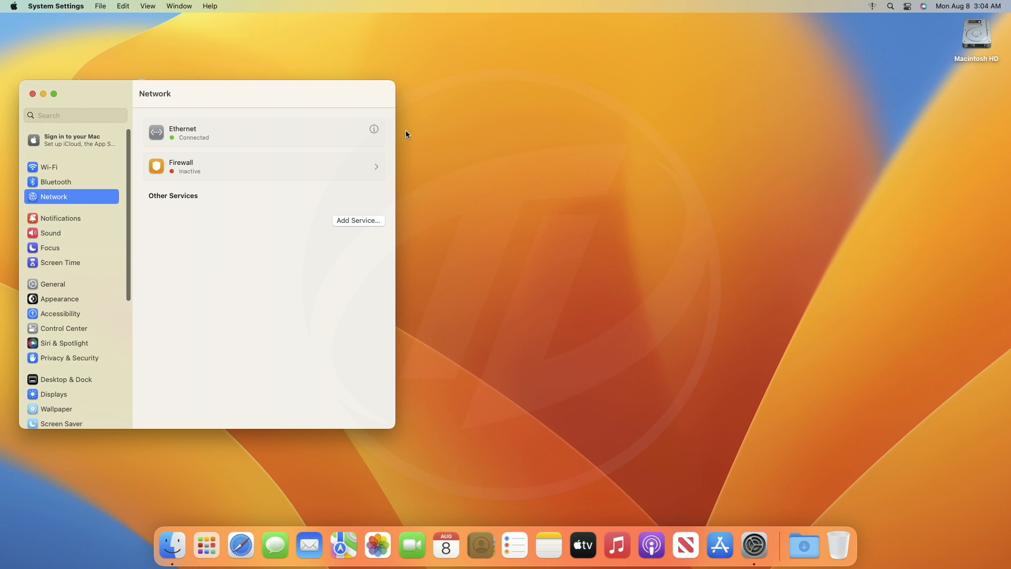
{"action": "mouse_move", "coordinate": [304, 231]}
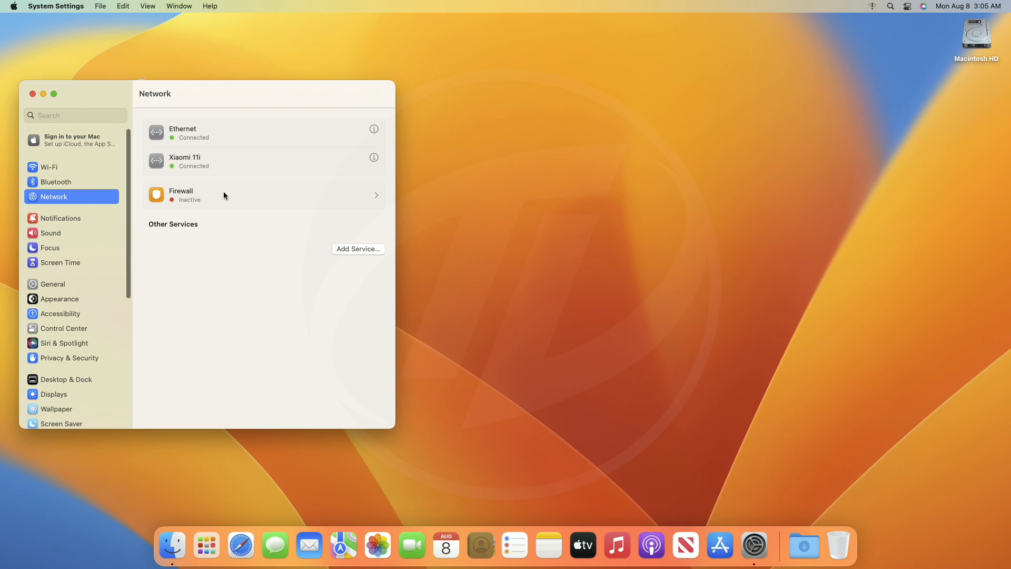
{"action": "mouse_move", "coordinate": [216, 165]}
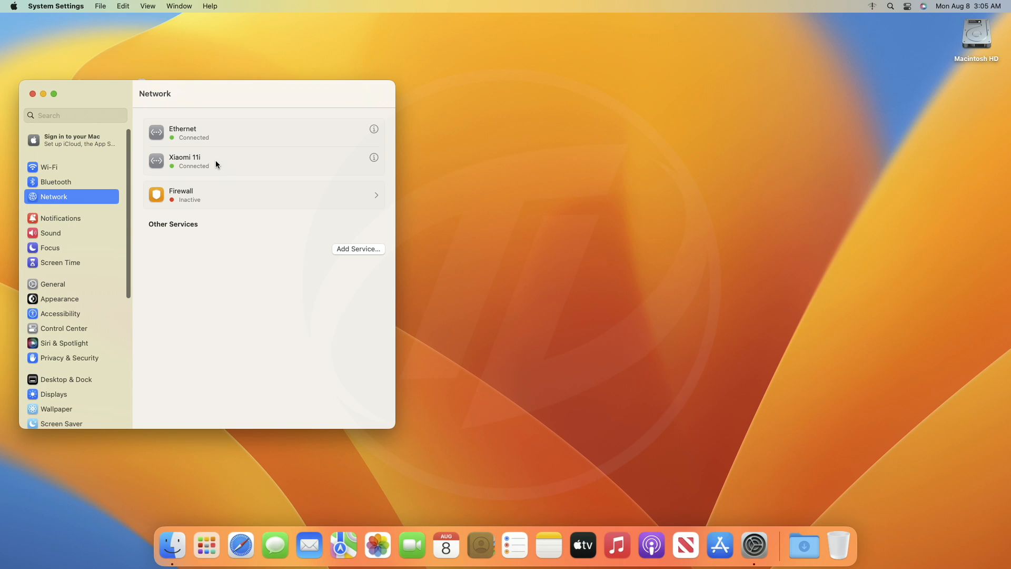
{"action": "mouse_move", "coordinate": [236, 332]}
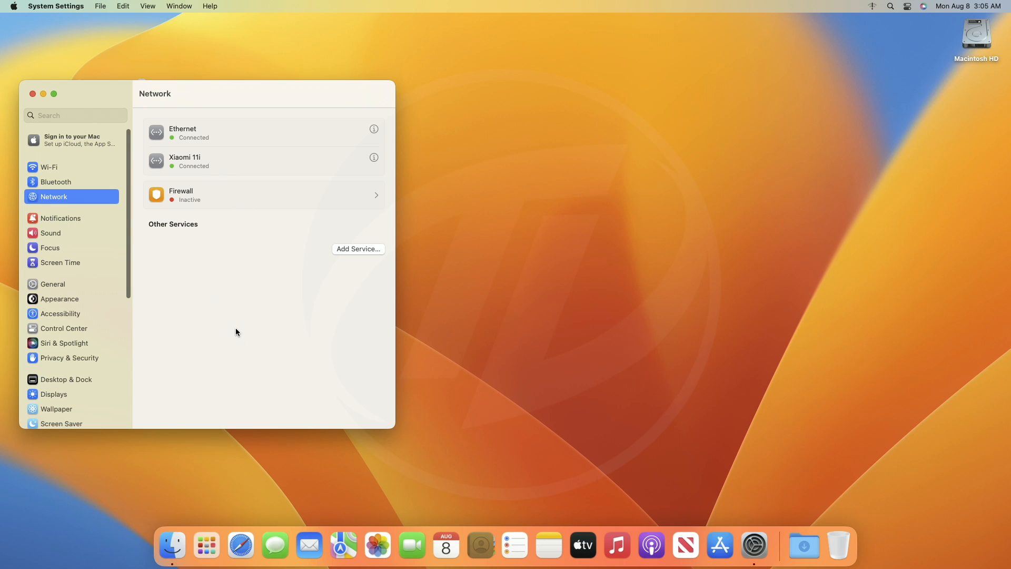
{"action": "mouse_move", "coordinate": [269, 389]}
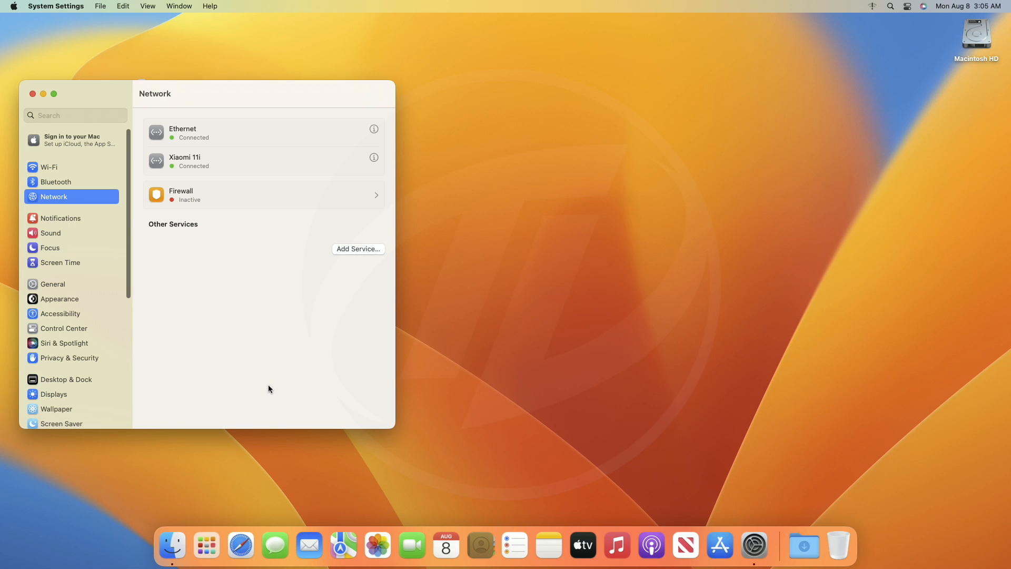